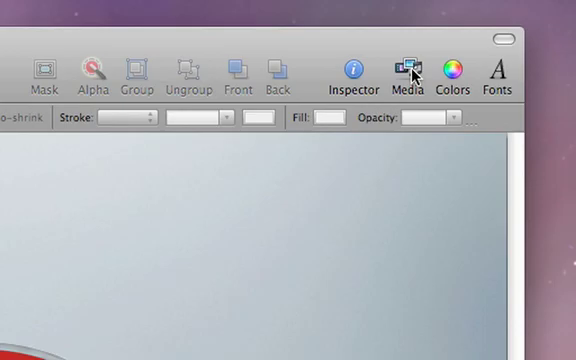
Open the Media browser's Audio collection and pick a song from the iTunes list
{"action": "left_click", "coordinate": [407, 70]}
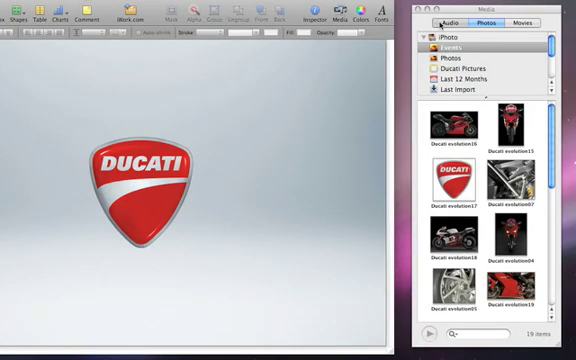
{"action": "left_click", "coordinate": [440, 18]}
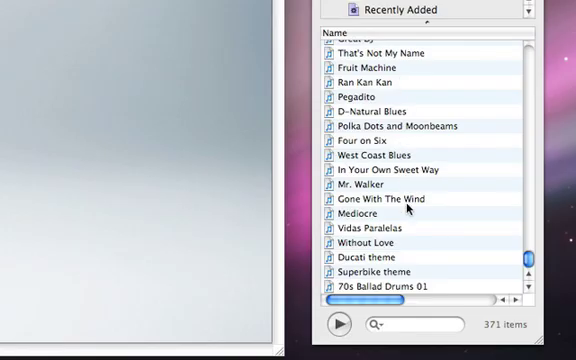
{"action": "left_click", "coordinate": [379, 257]}
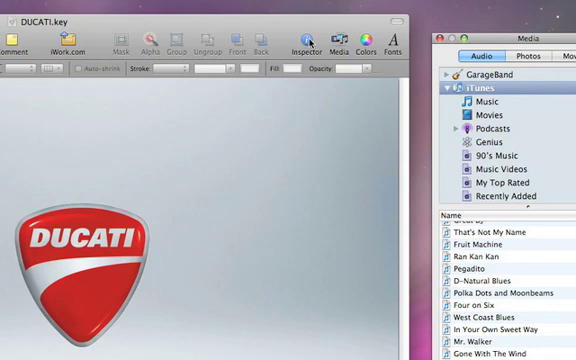
Set the document soundtrack to play once and lower its volume slightly
{"action": "left_click", "coordinate": [300, 30]}
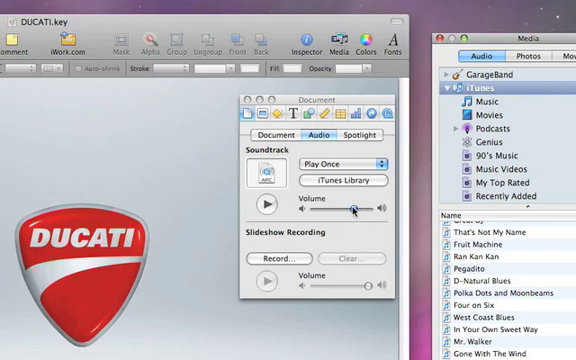
{"action": "left_click_drag", "start_coordinate": [352, 210], "coordinate": [343, 210]}
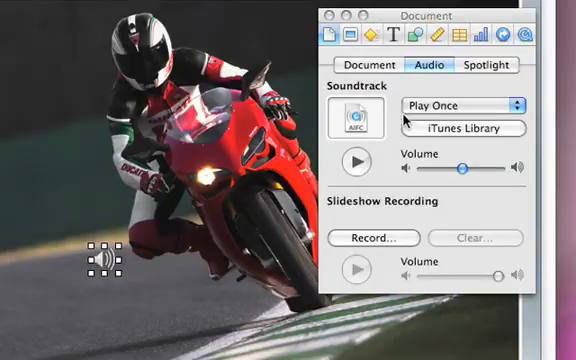
Trim the slide's sound to 00:00:03.43–00:00:16.37 and preview it
{"action": "left_click", "coordinate": [525, 35]}
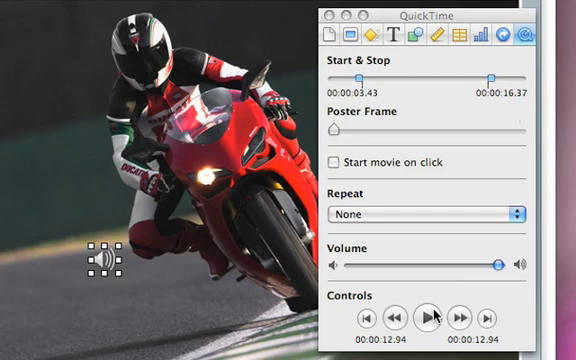
{"action": "left_click", "coordinate": [434, 314]}
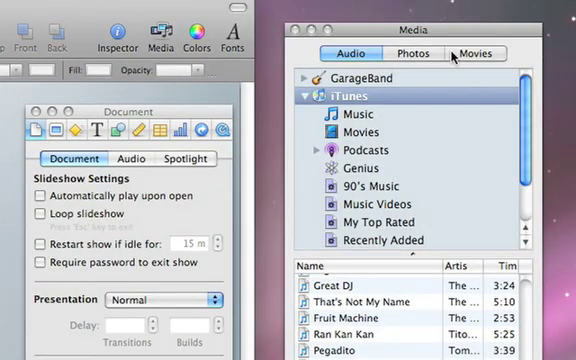
Add the 1:20 Ducati 1198 movie from the Movies collection to the slide
{"action": "left_click", "coordinate": [474, 53]}
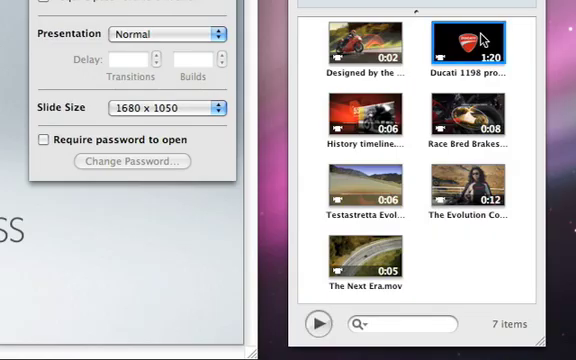
{"action": "double_click", "coordinate": [467, 40]}
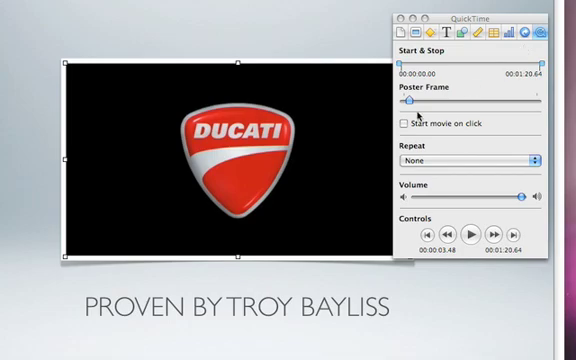
Turn on Start movie on click for the Ducati movie
{"action": "left_click", "coordinate": [399, 124]}
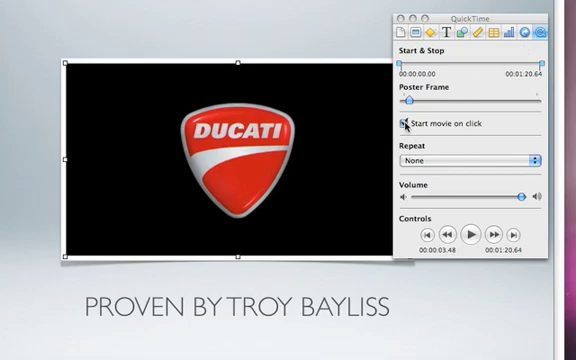